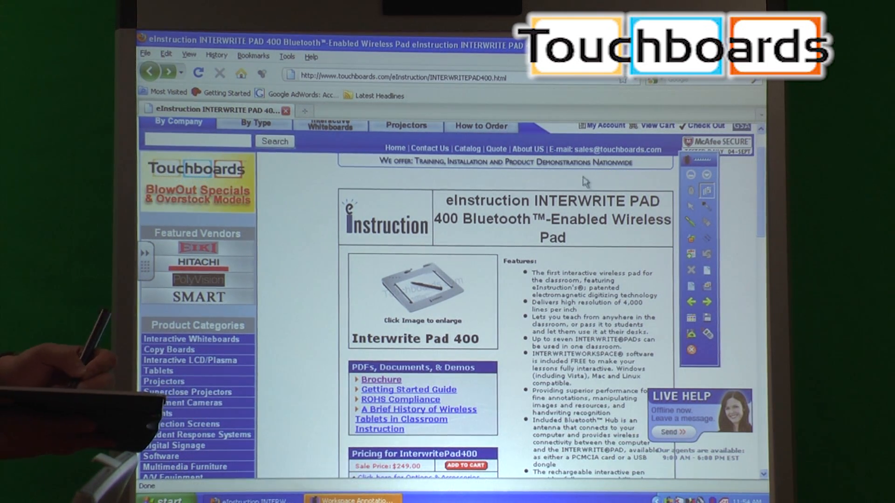
mouse_move(700, 203)
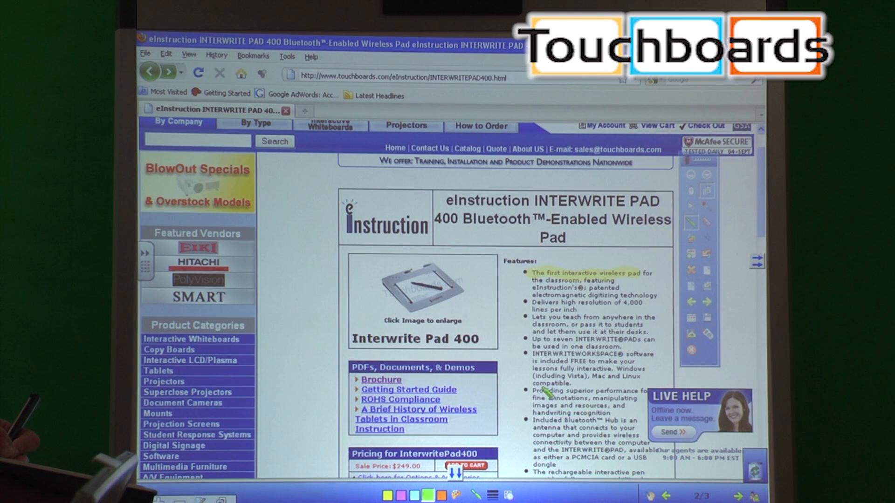
mouse_move(599, 394)
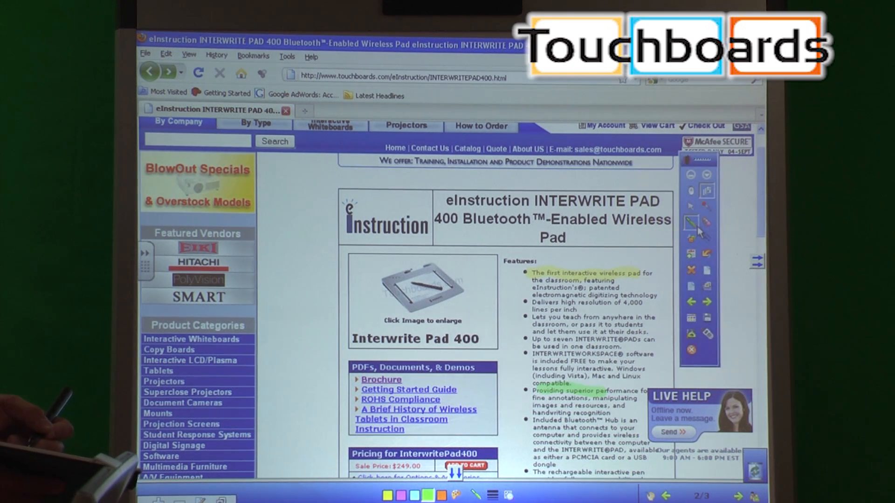
mouse_move(691, 275)
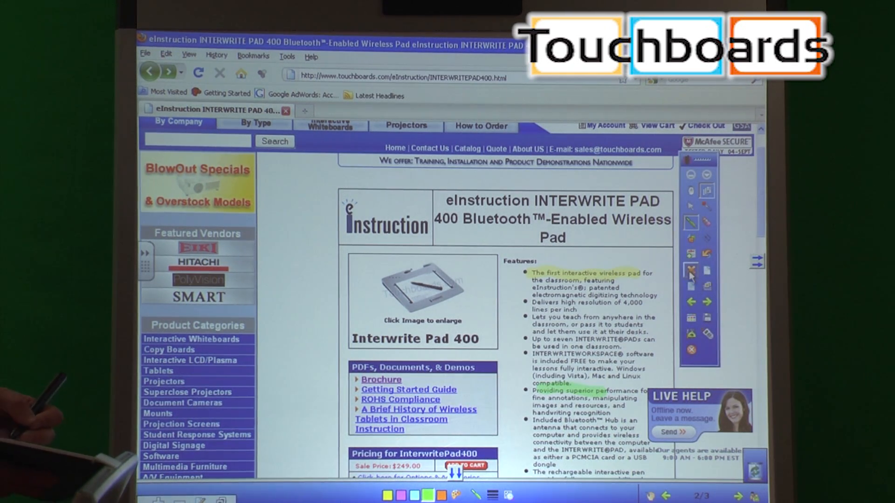